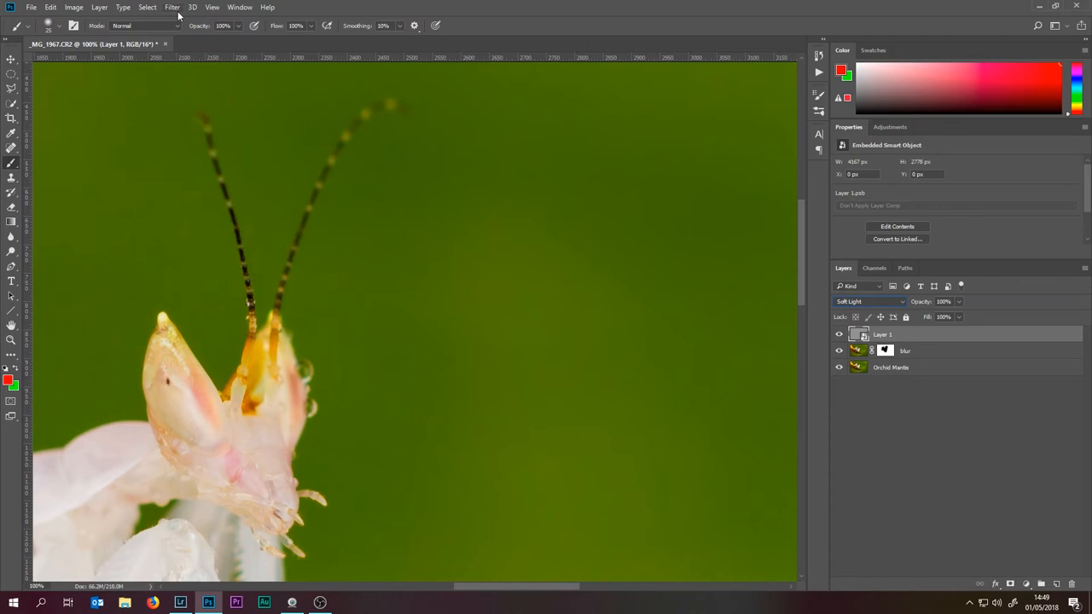
# Apply a monochromatic Gaussian Add Noise smart filter to the soft-light Layer 1
pyautogui.click(172, 7)
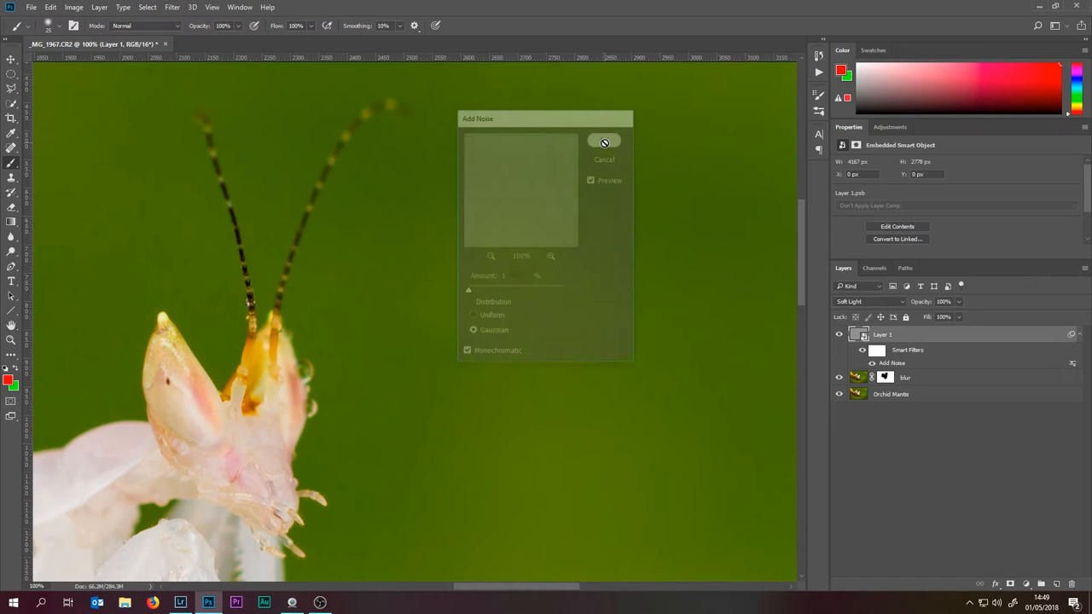